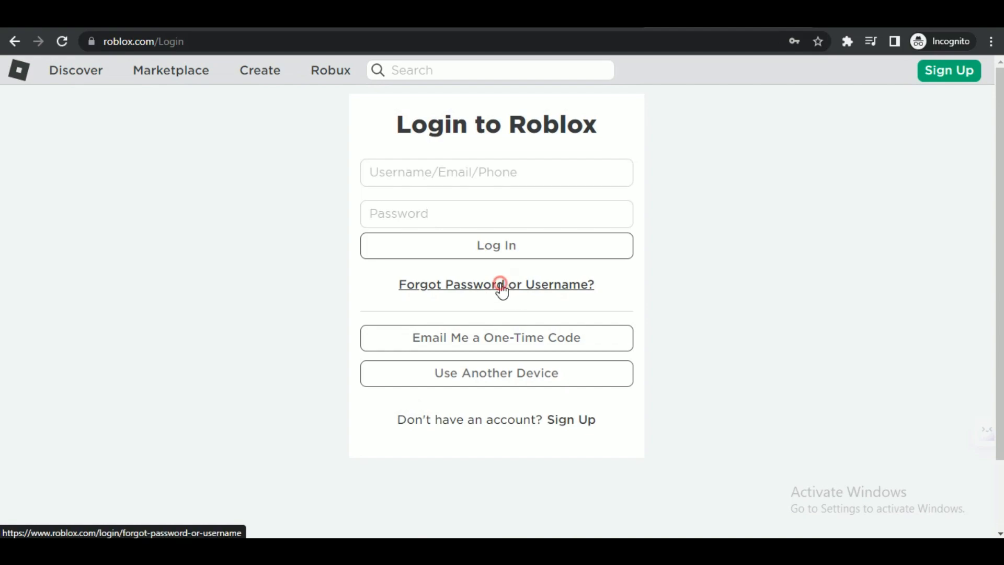
# - Open the Forgot Password or Username reset page and scroll to its phone-number option
pyautogui.click(496, 284)
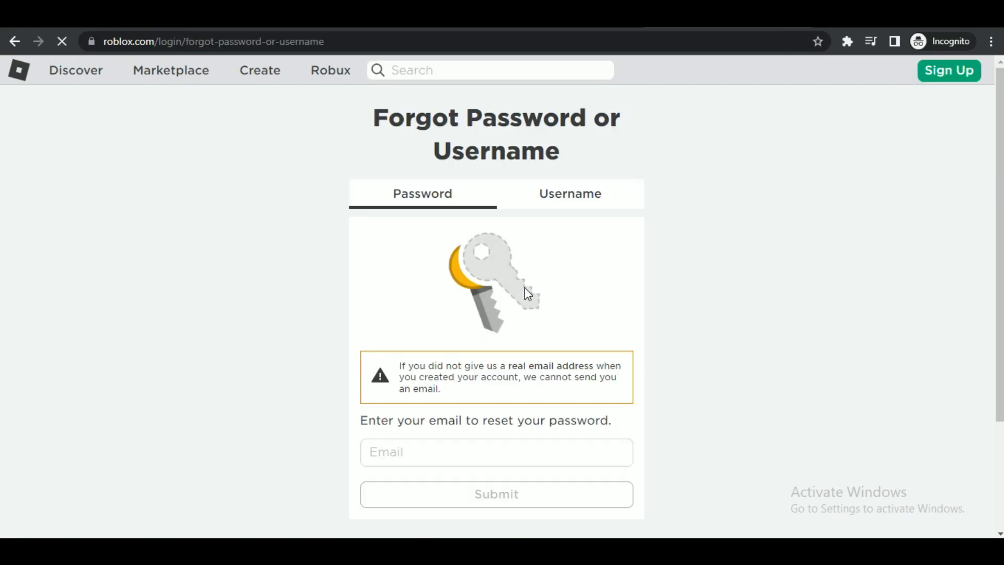
pyautogui.scroll(-3)
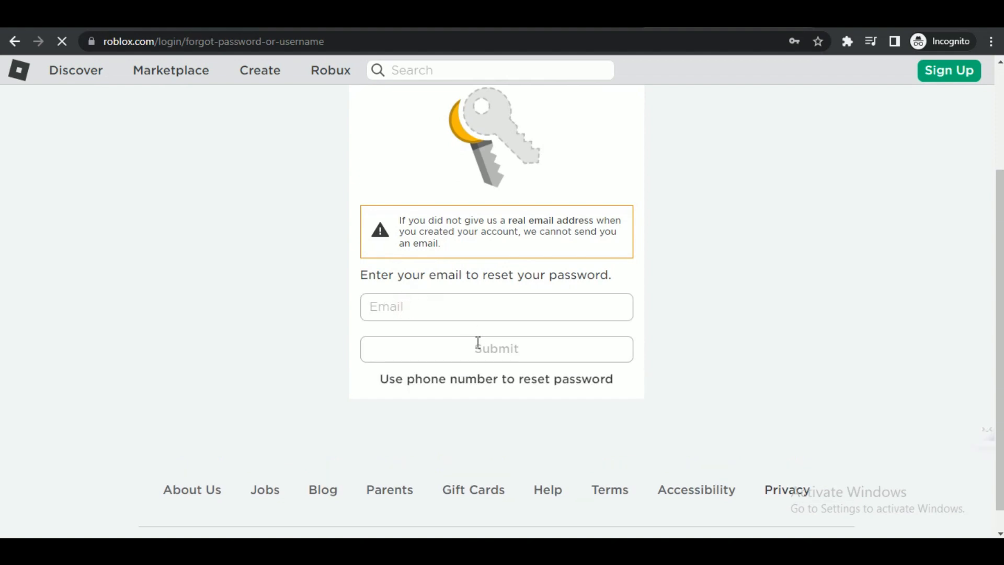
pyautogui.moveTo(519, 334)
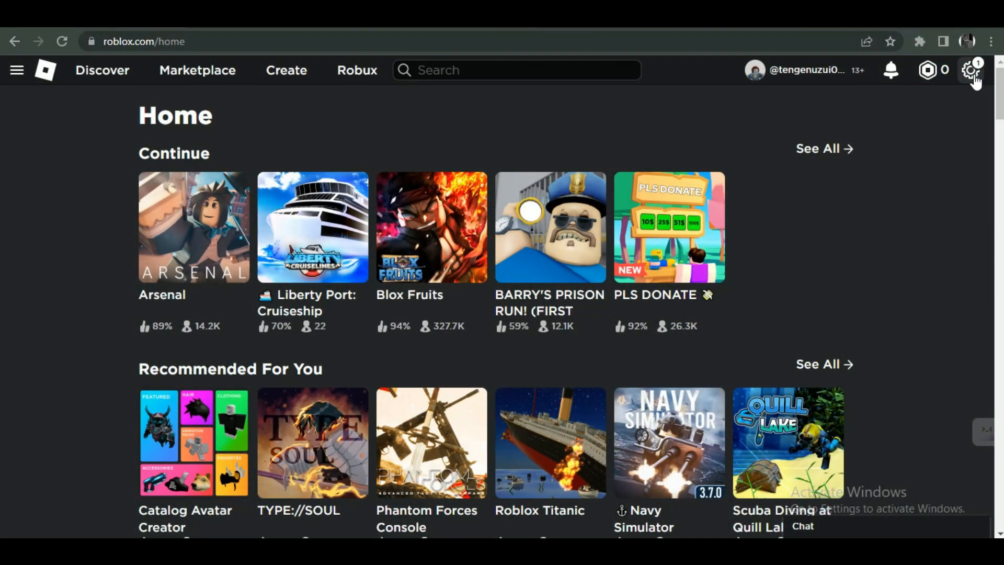
# - Open My Settings from the gear icon in the top-right Roblox header
pyautogui.click(971, 69)
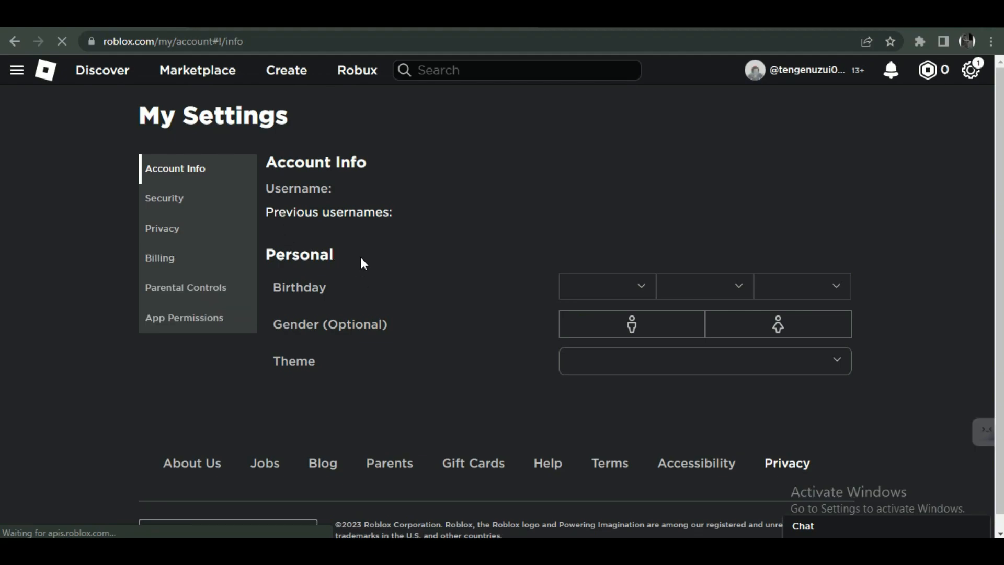
pyautogui.moveTo(350, 262)
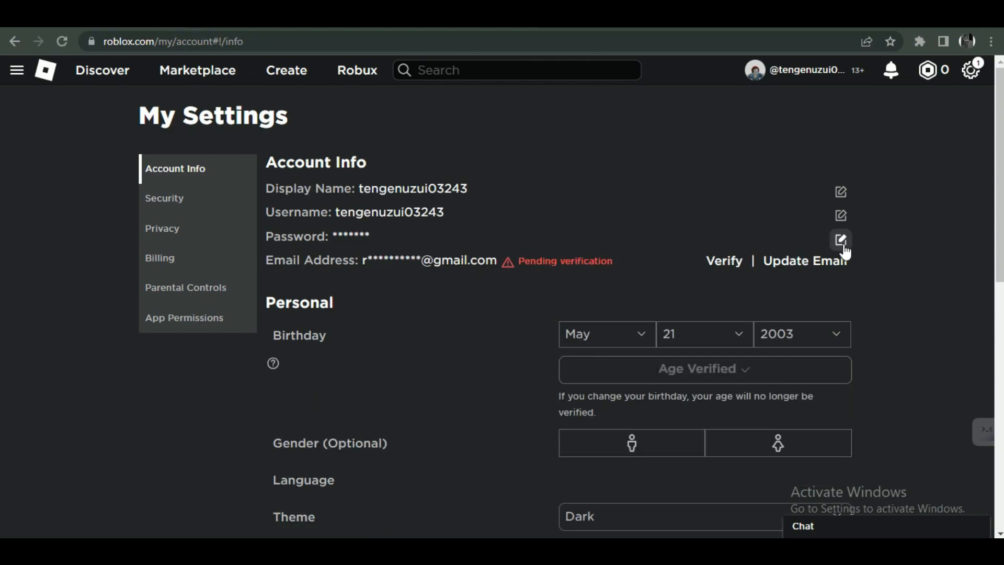
pyautogui.click(840, 240)
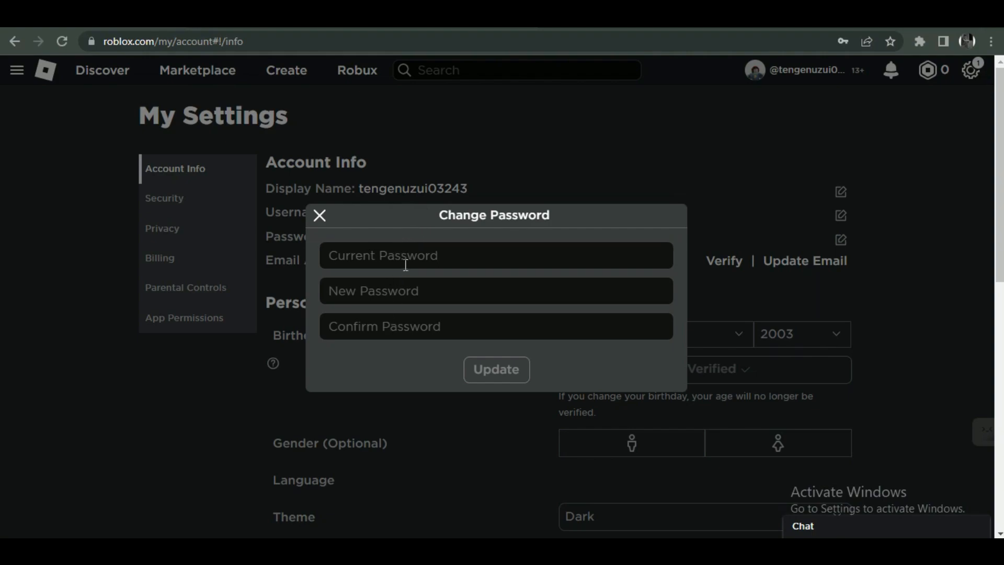
pyautogui.click(495, 255)
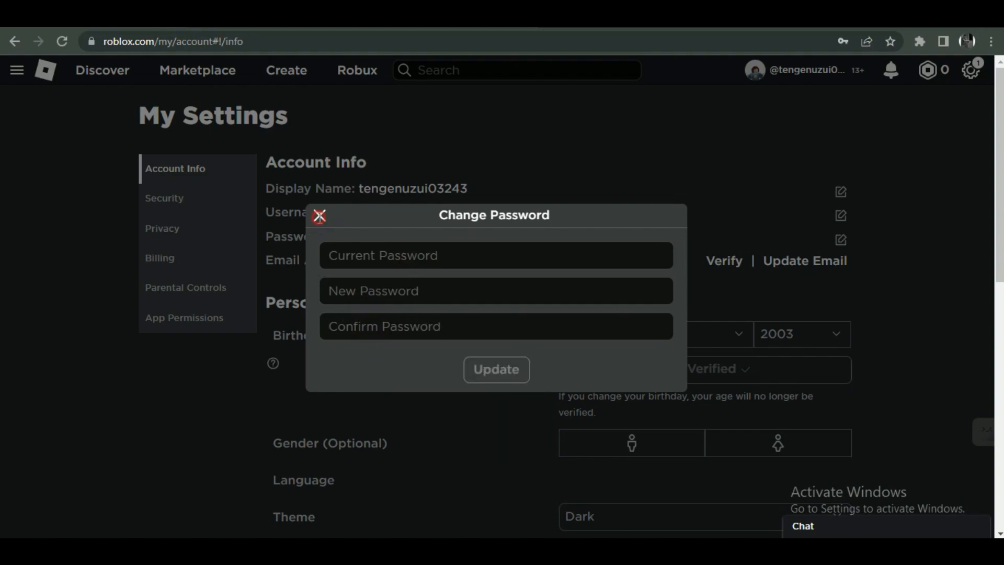
pyautogui.click(319, 214)
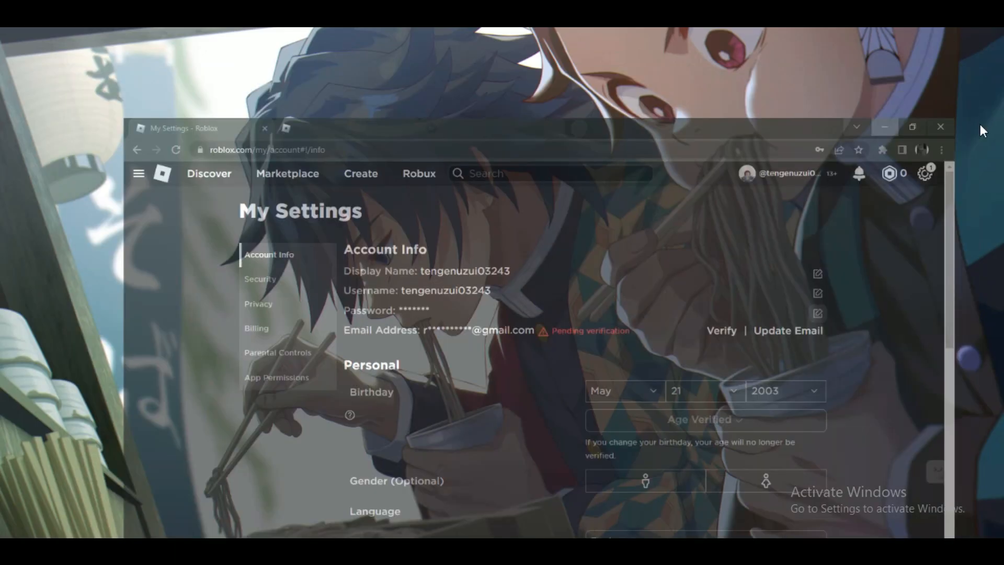